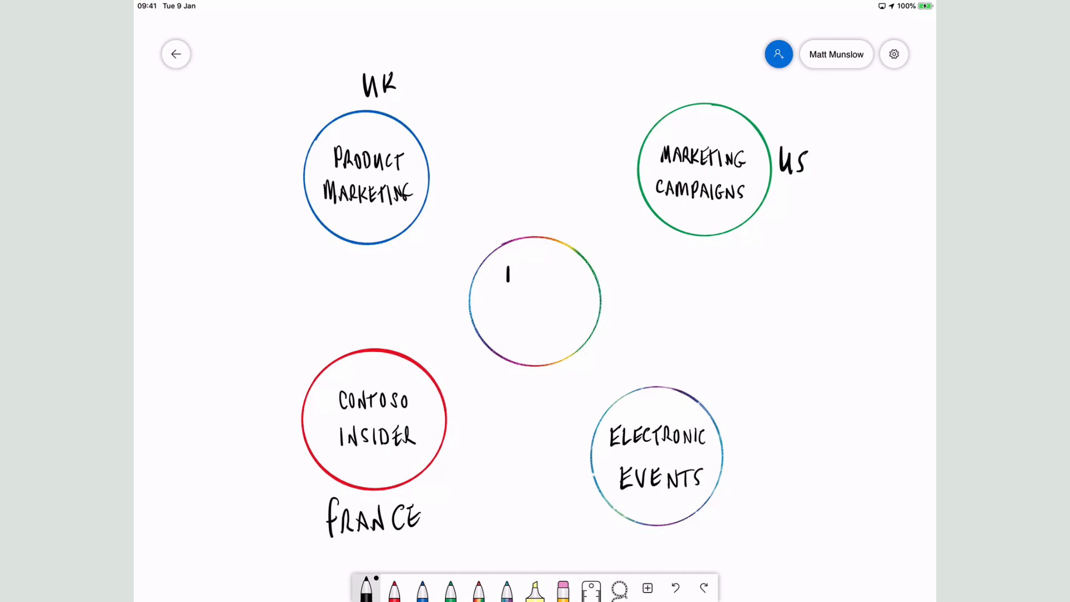
Label the centre circle HUB SITE, draw red connectors to the site circles, then rewrite the label in black.
text(HUB SITE)
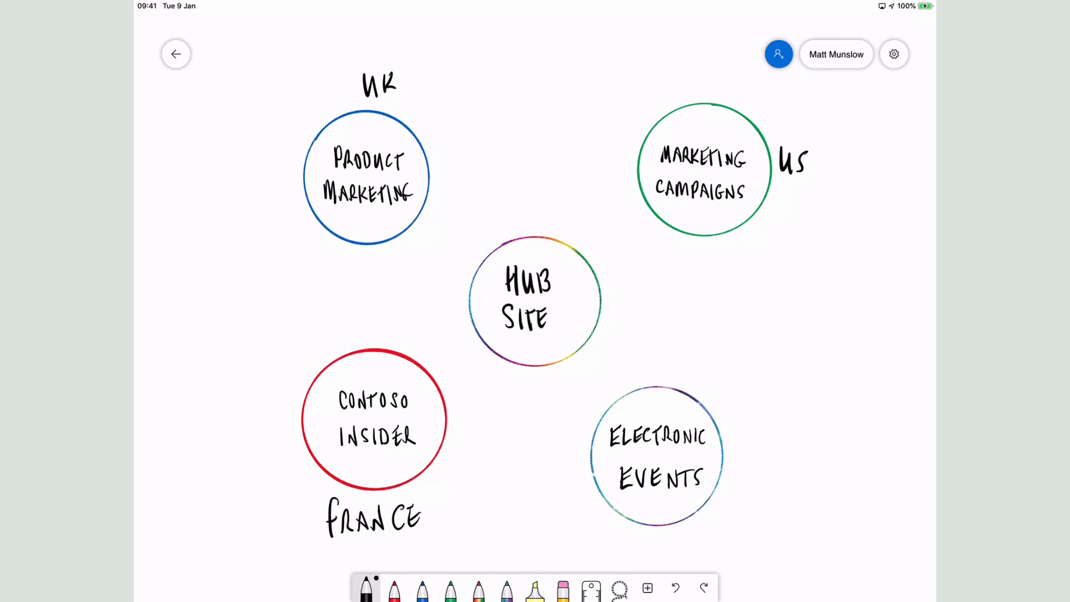
click(394, 587)
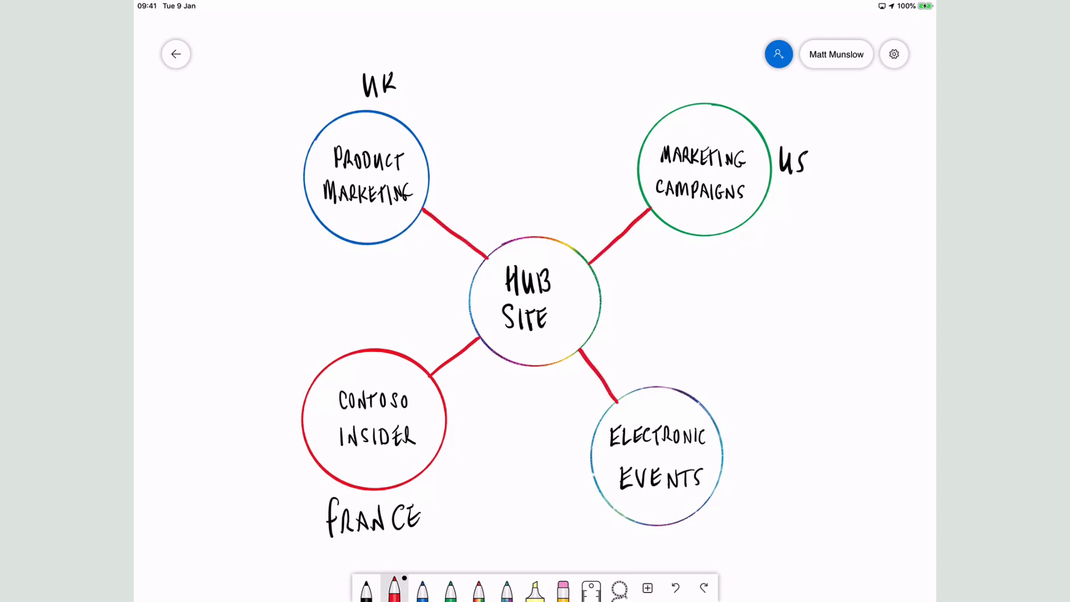
click(564, 587)
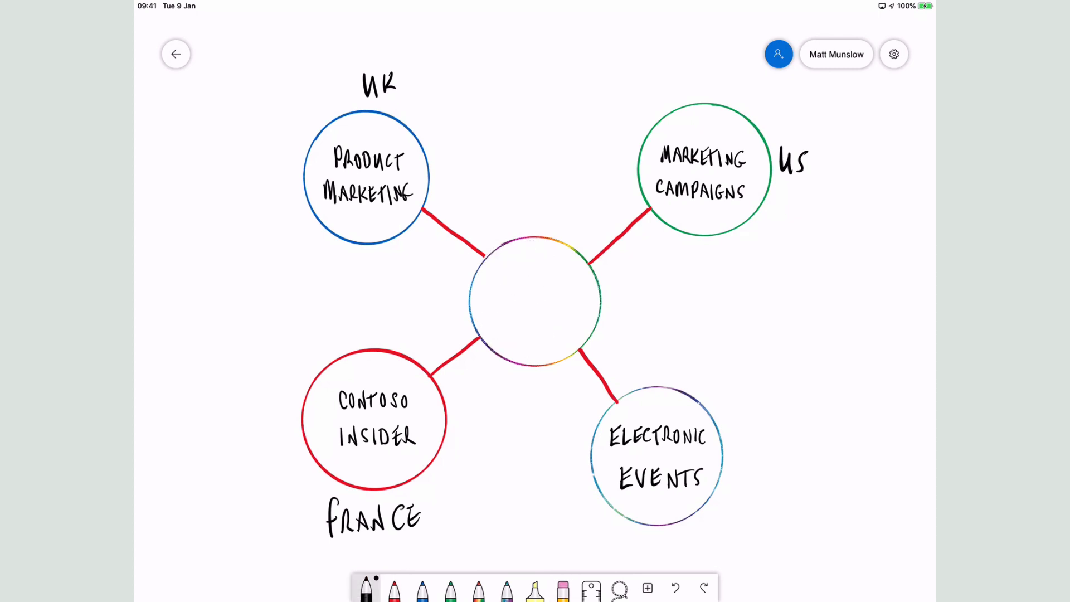
text(Marketing C)
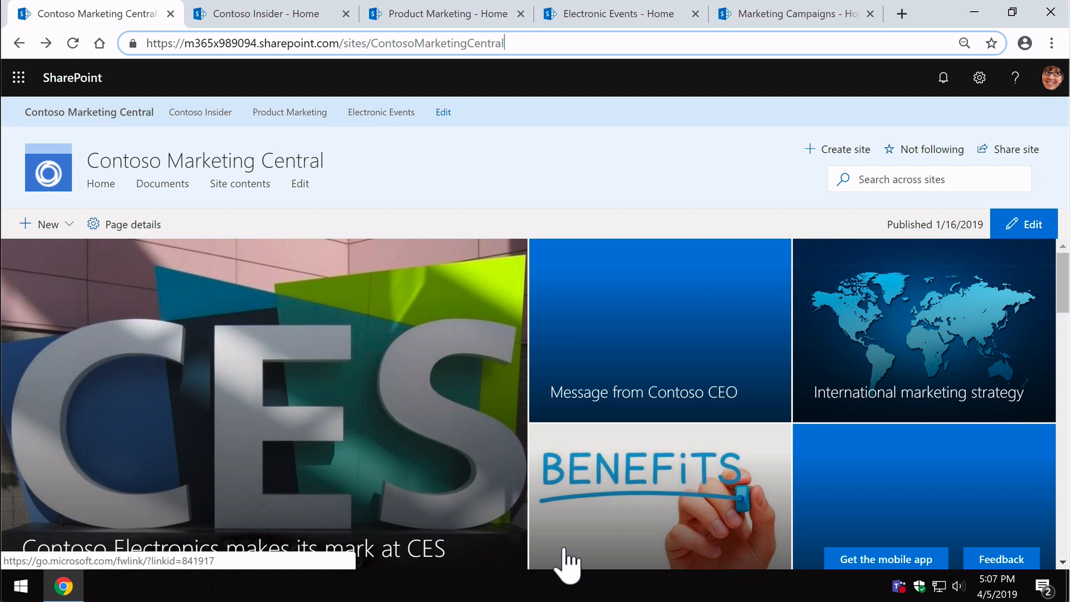
mouse_move(512, 463)
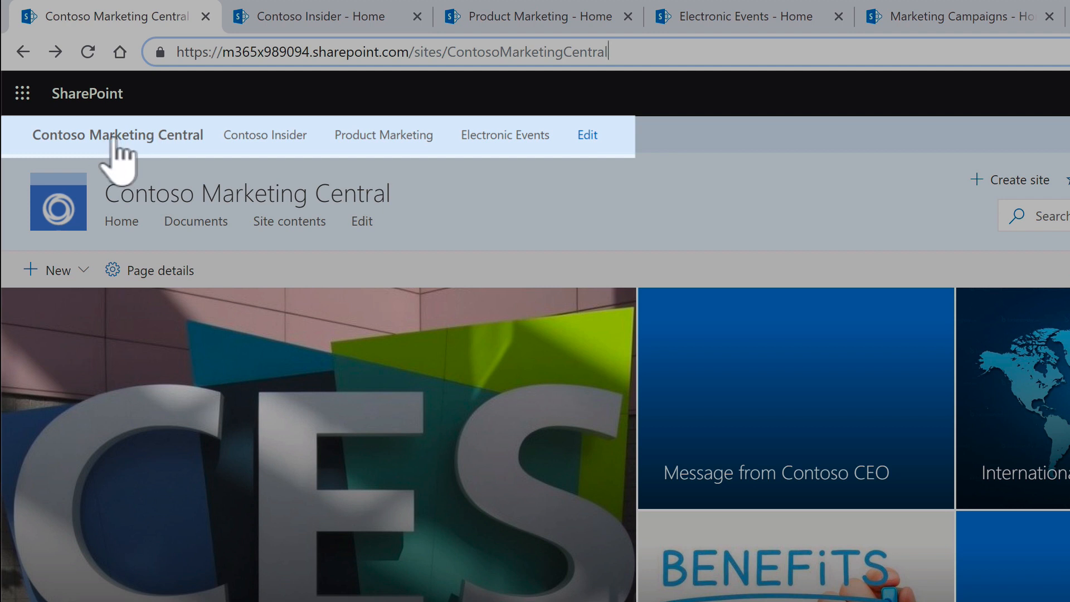
mouse_move(265, 135)
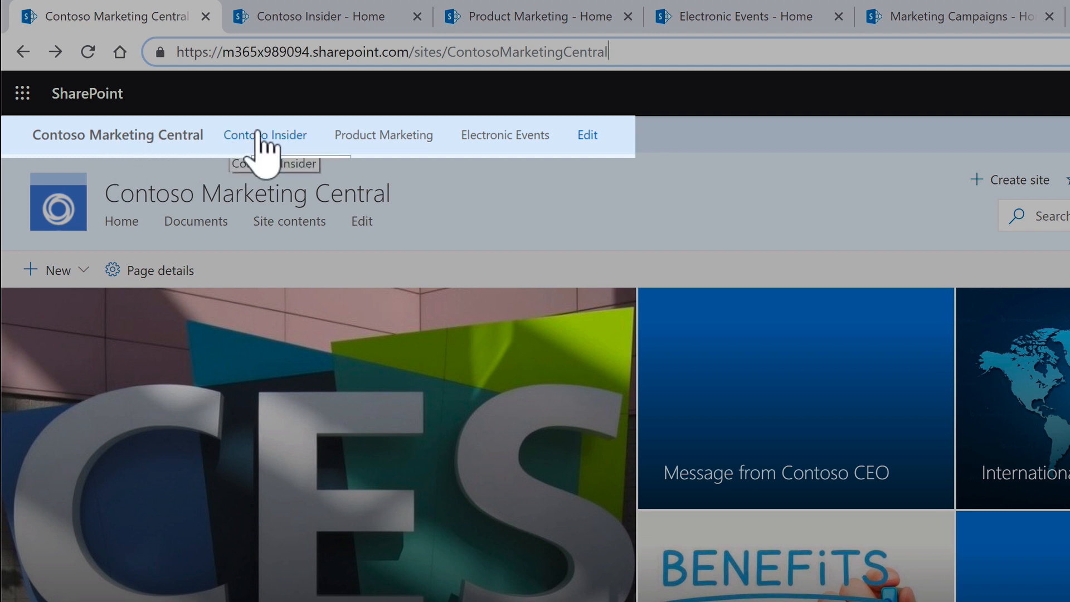
mouse_move(469, 147)
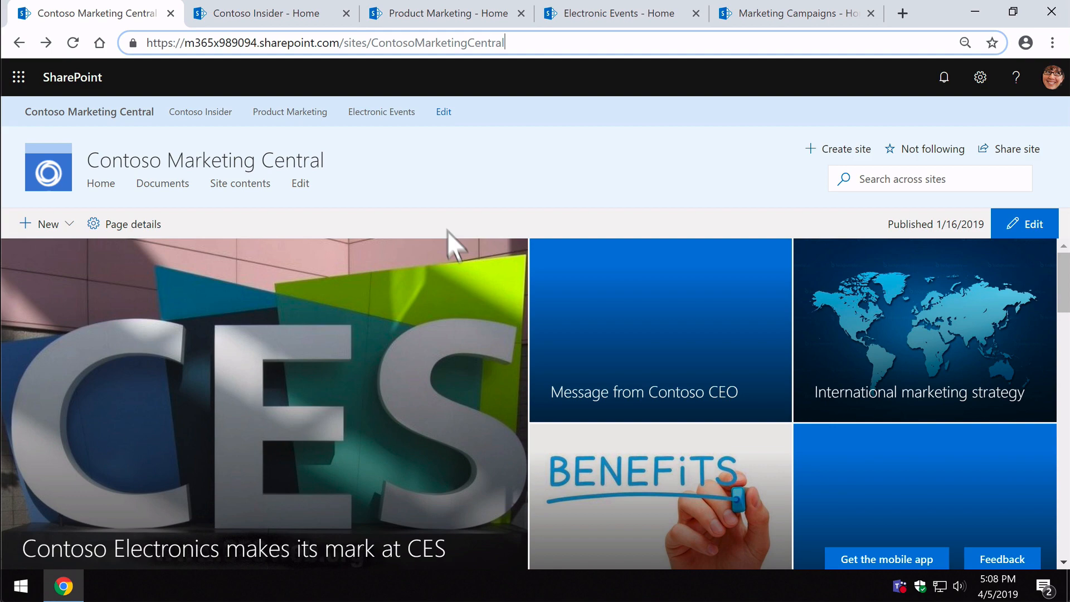
scroll(down, 3)
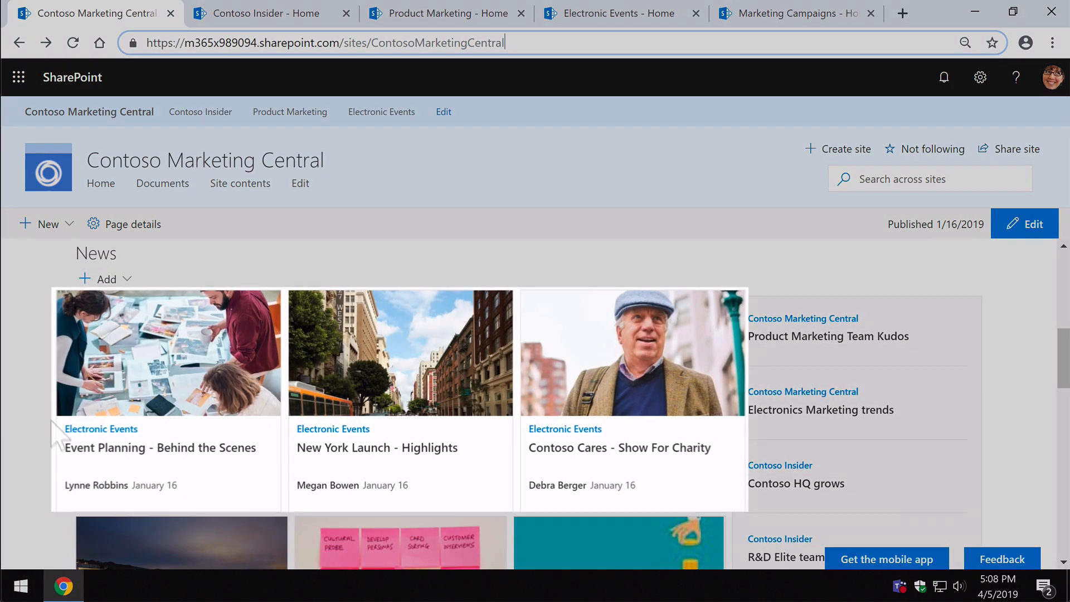
mouse_move(122, 464)
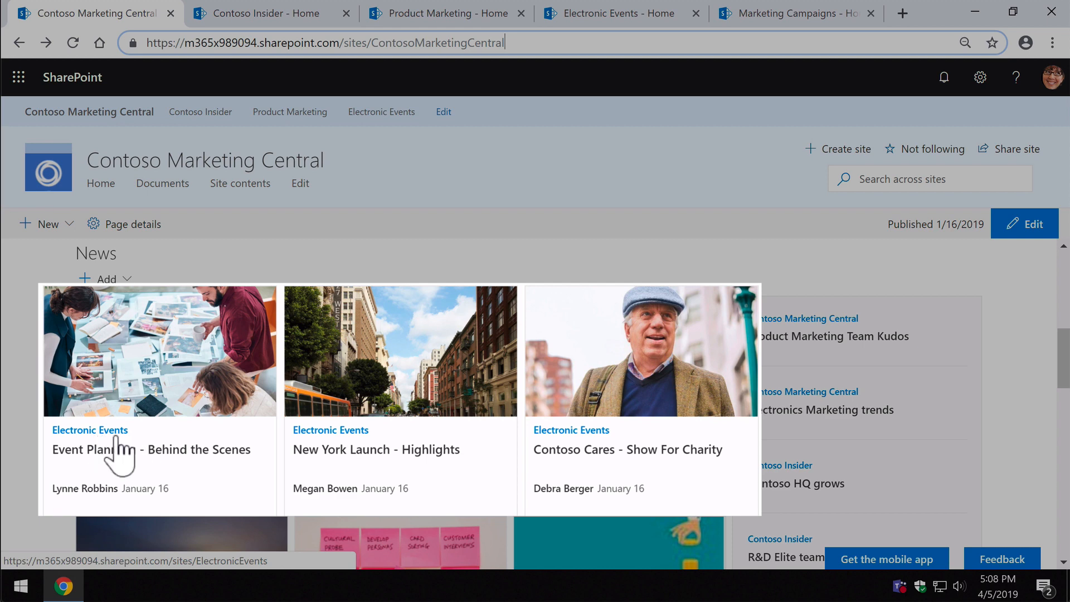
mouse_move(356, 455)
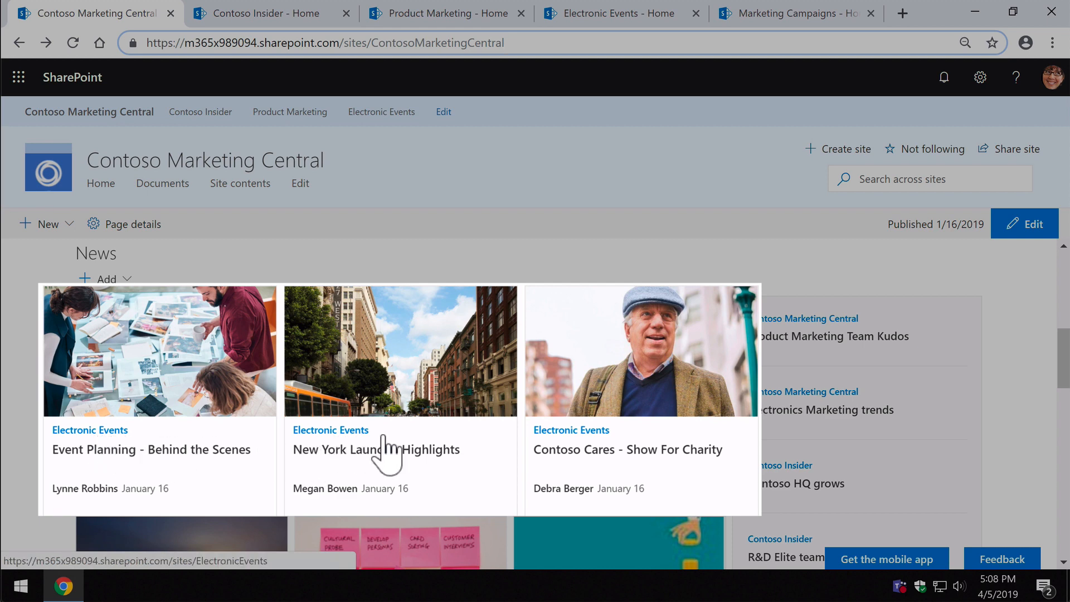
scroll(down, 3)
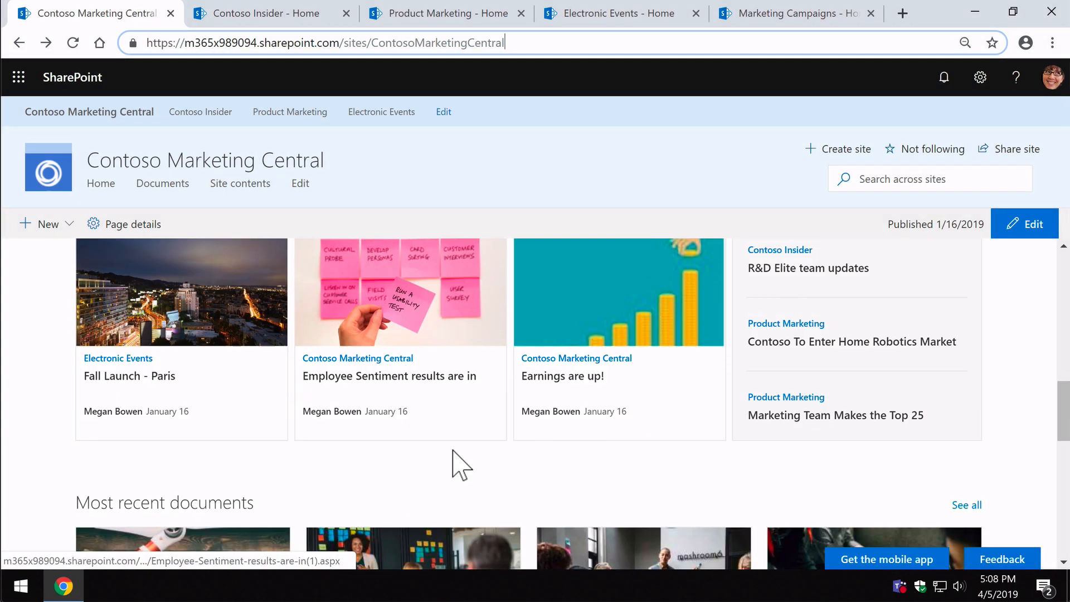
scroll(down, 3)
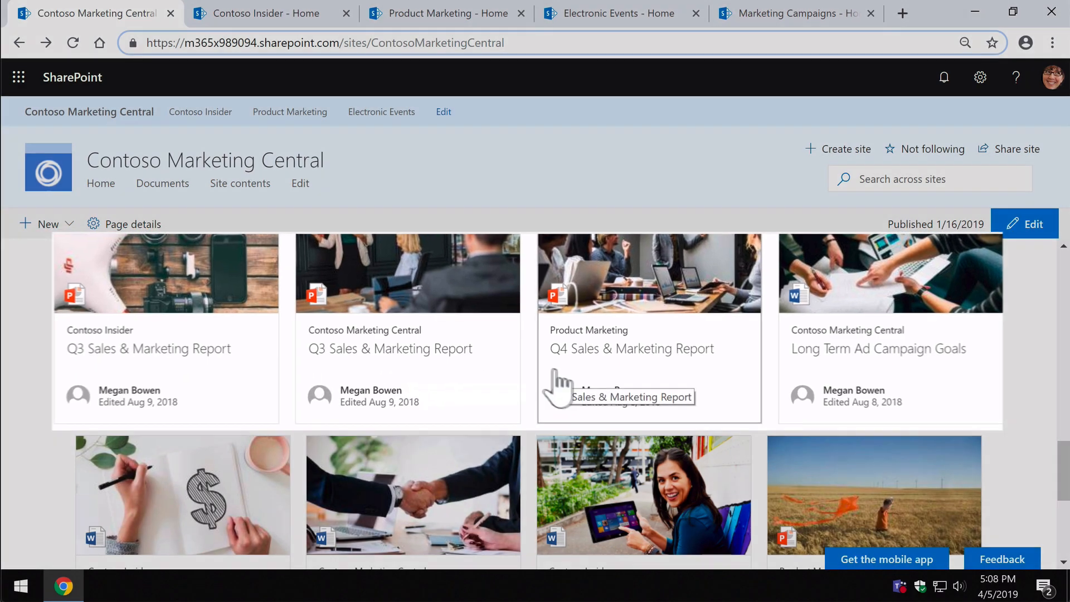
scroll(down, 3)
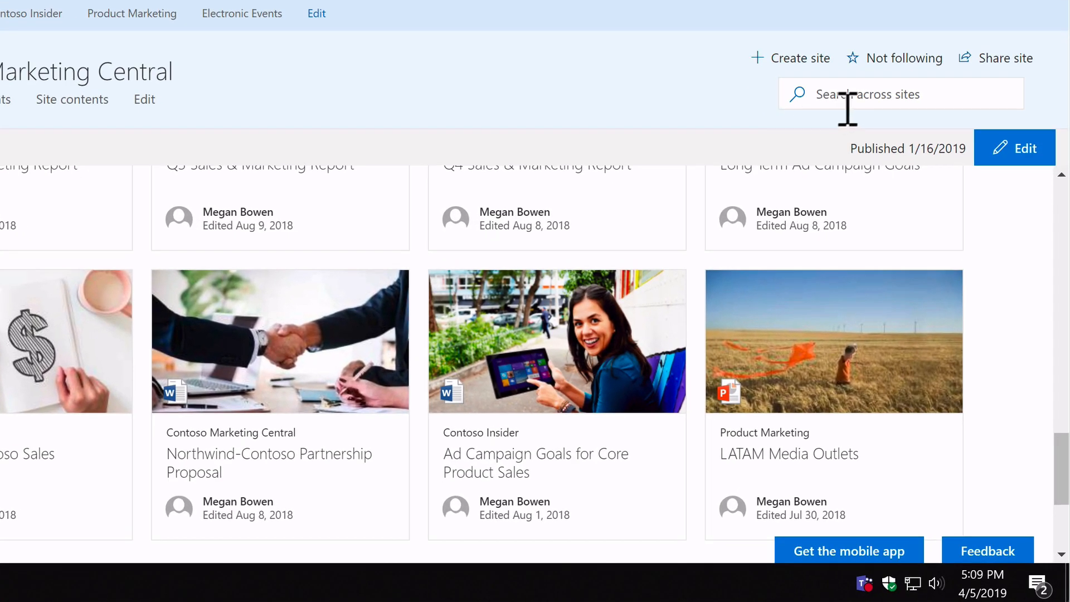
Search the hub for "report" to see suggested files from several associated sites.
text(report)
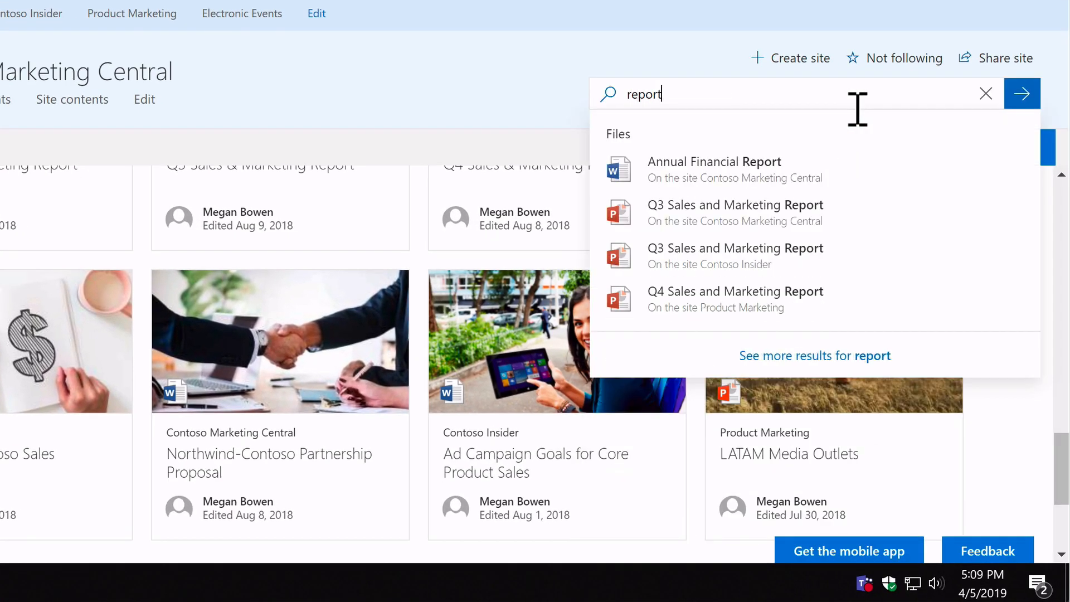
mouse_move(691, 136)
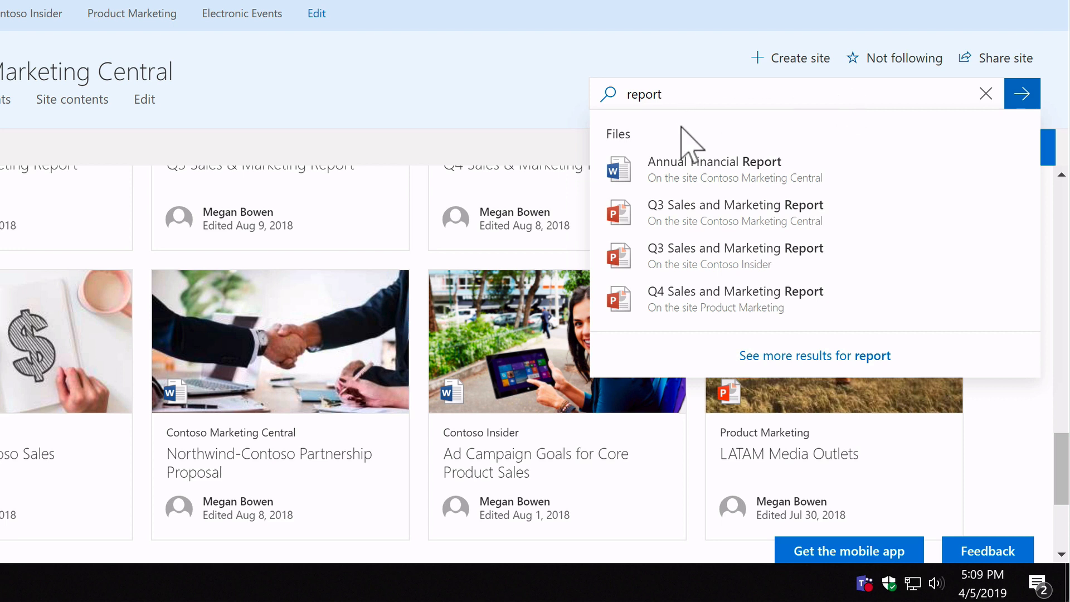
mouse_move(714, 170)
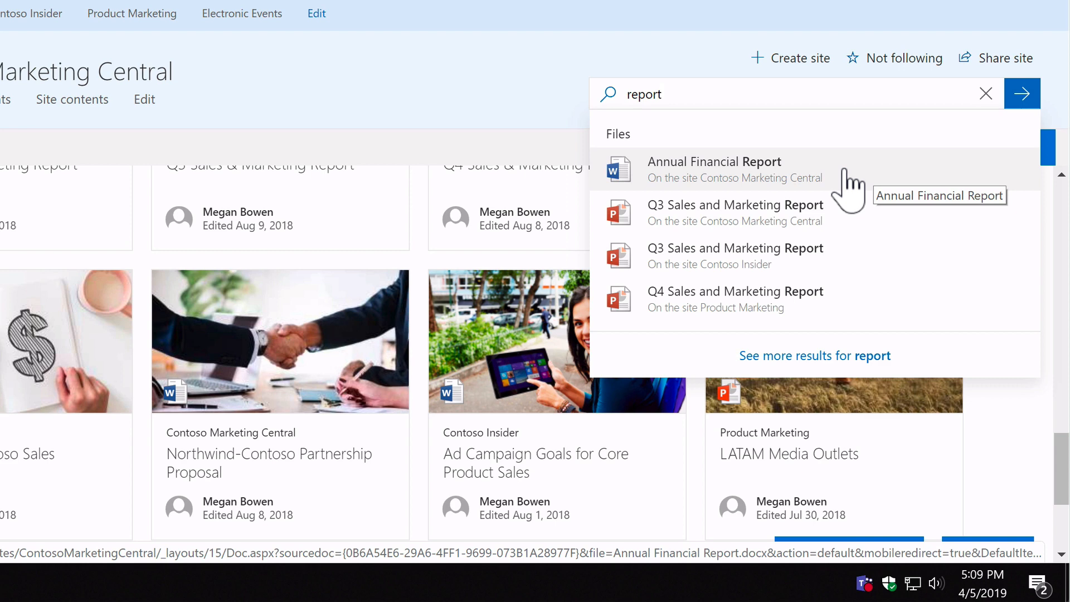
mouse_move(736, 255)
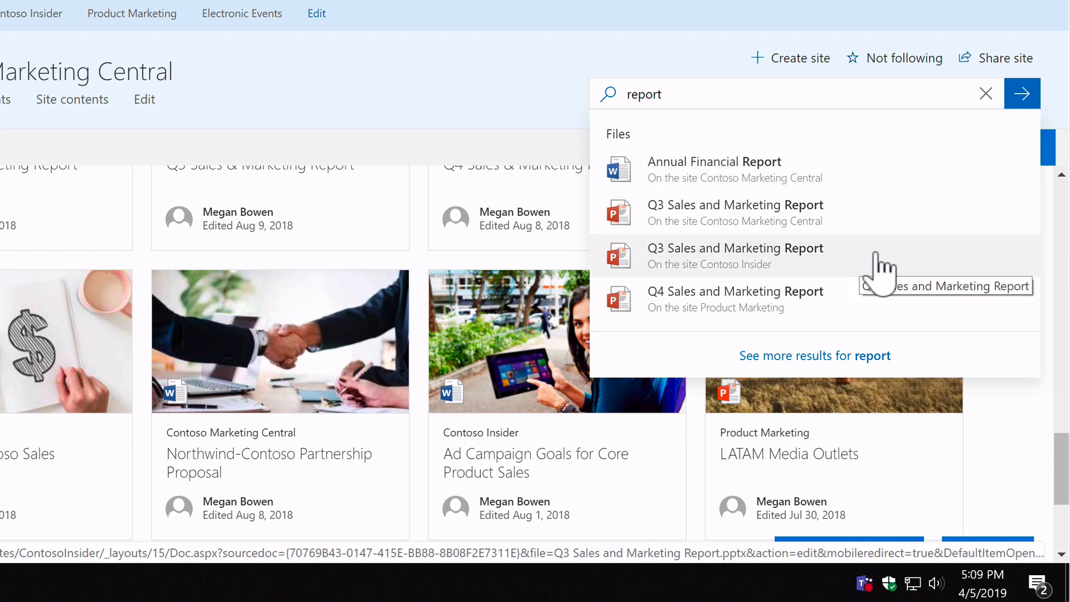
mouse_move(887, 299)
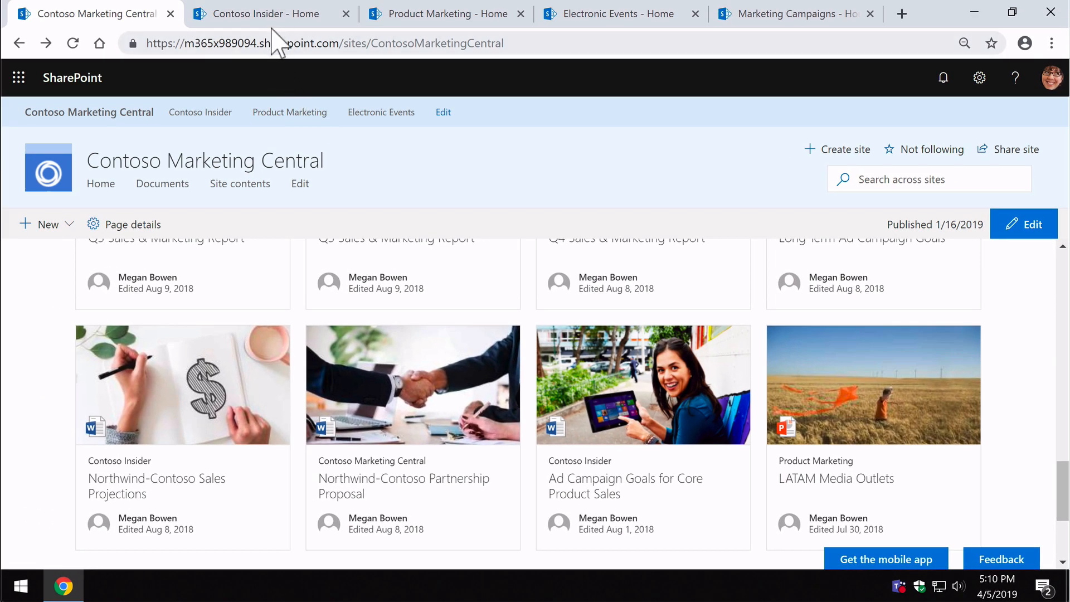
View the Contoso Insider, Product Marketing and Electronic Events sites sharing the hub navigation.
click(267, 13)
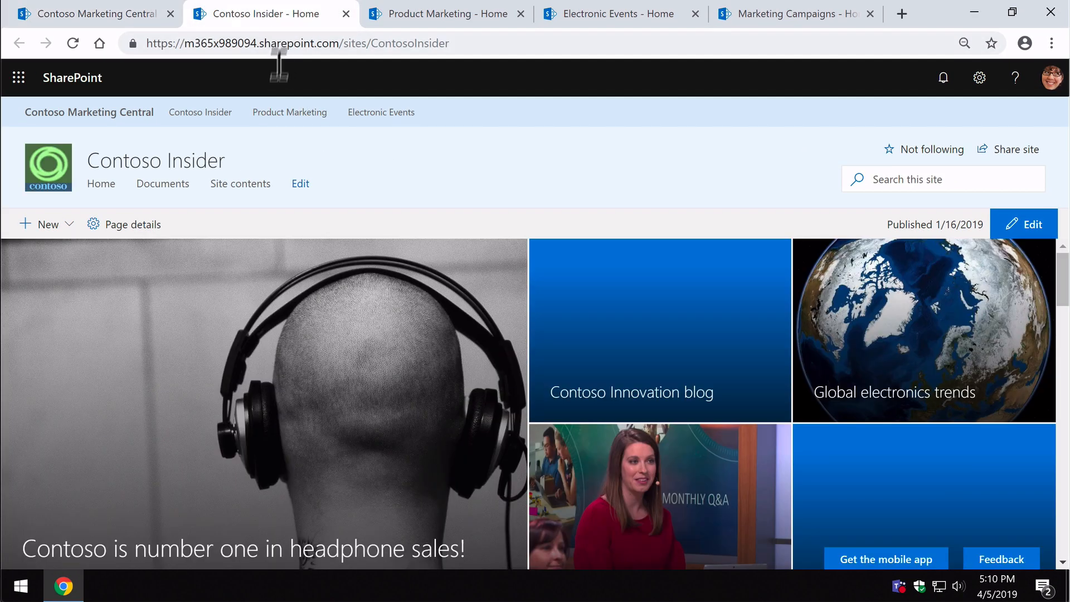
mouse_move(87, 126)
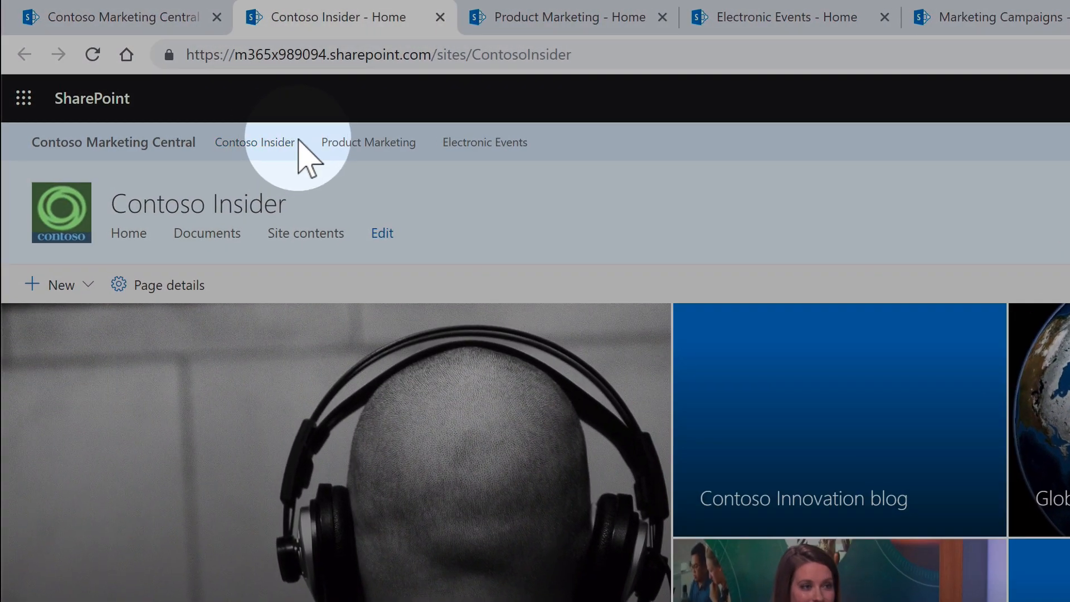
mouse_move(585, 156)
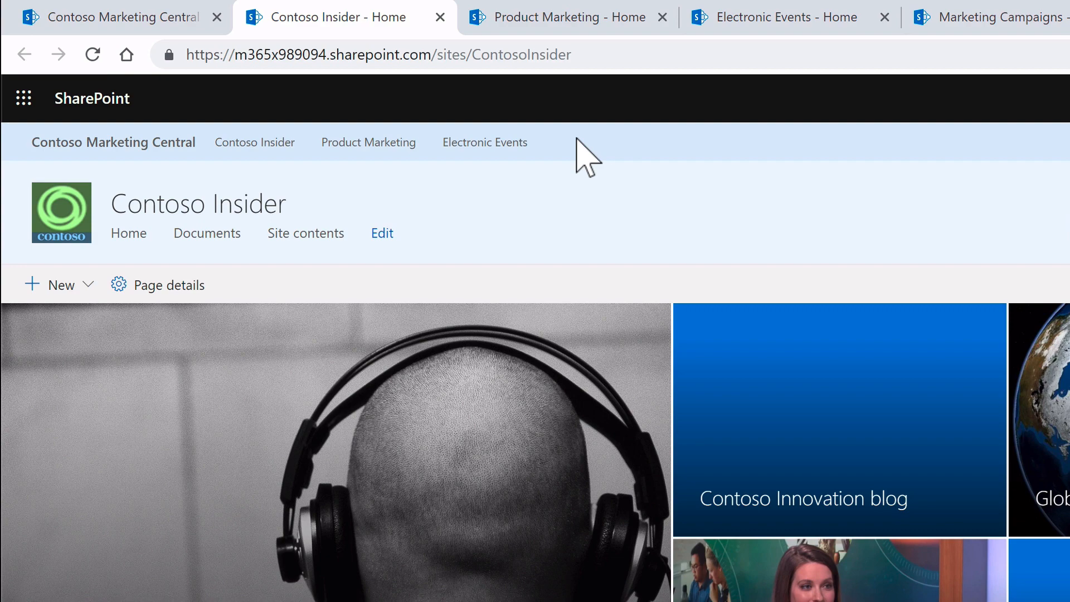
mouse_move(266, 235)
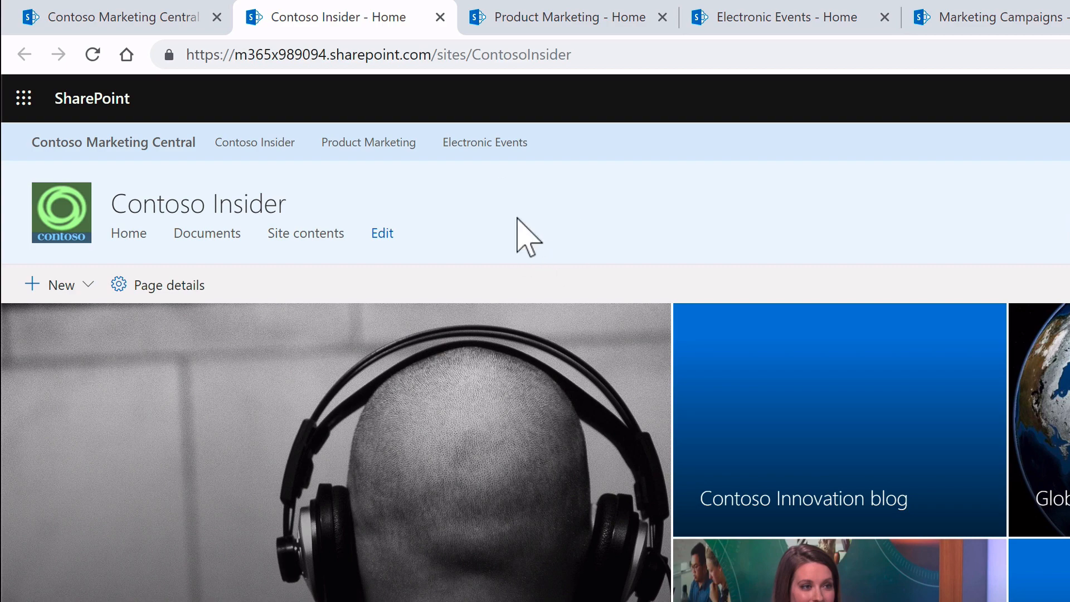
click(560, 16)
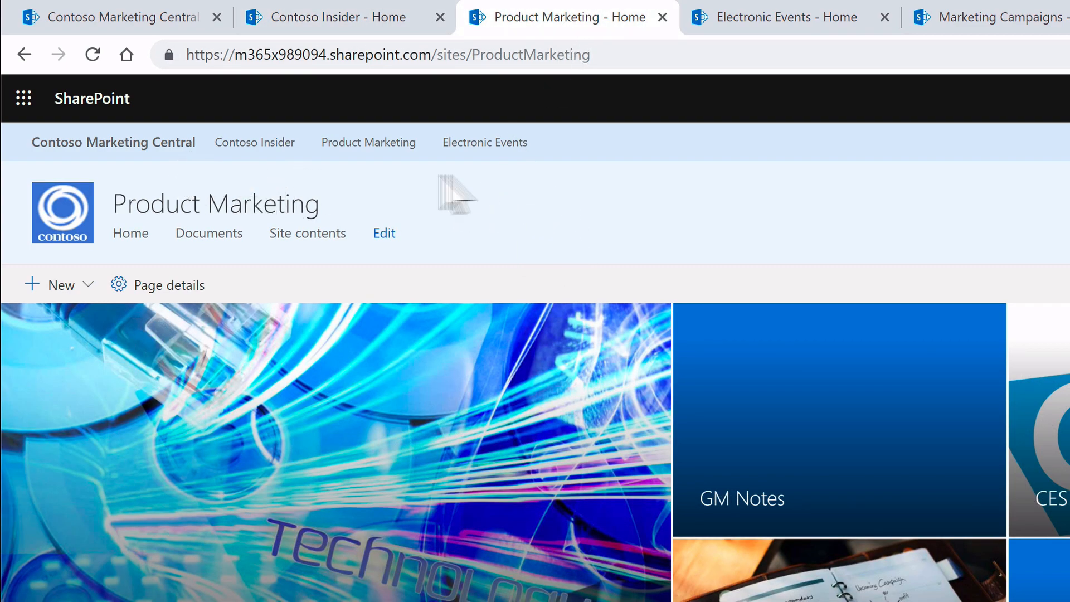
click(785, 17)
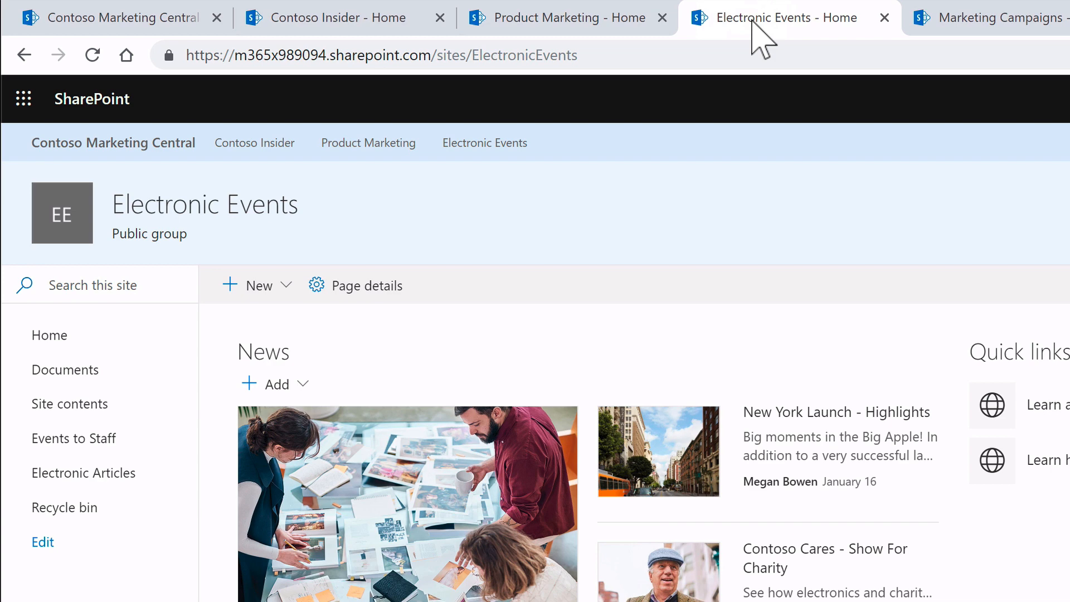
mouse_move(546, 228)
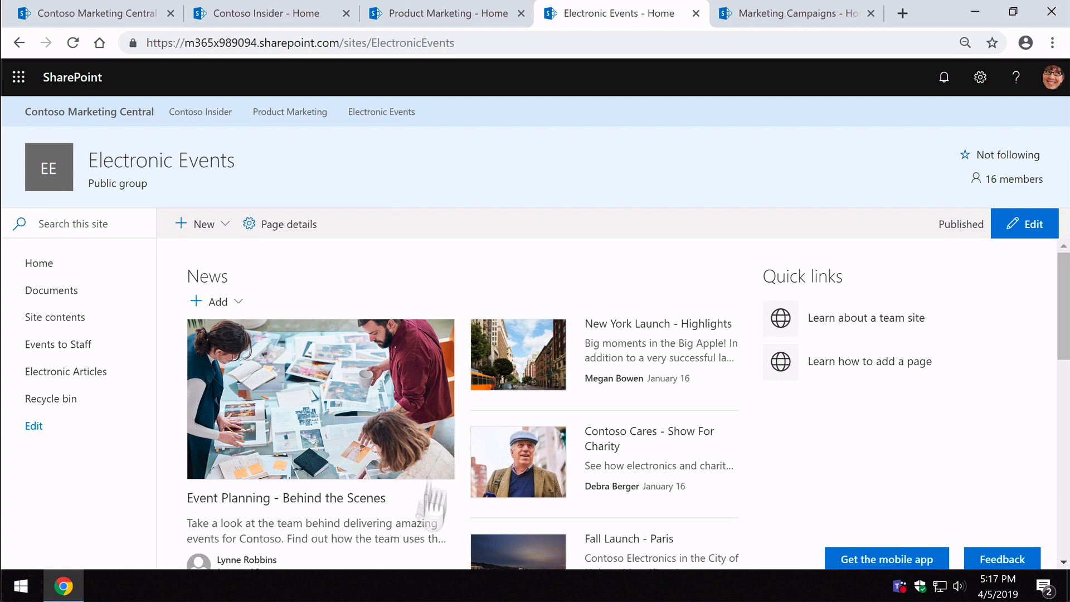
mouse_move(449, 423)
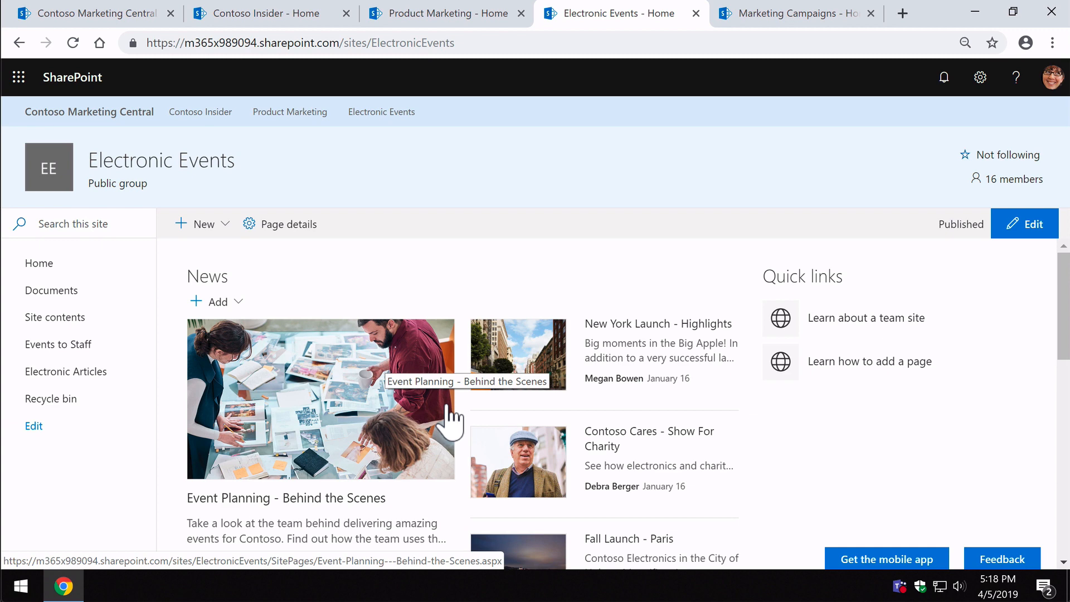
Switch to the Marketing Campaigns site, which shows no hub navigation bar.
click(791, 14)
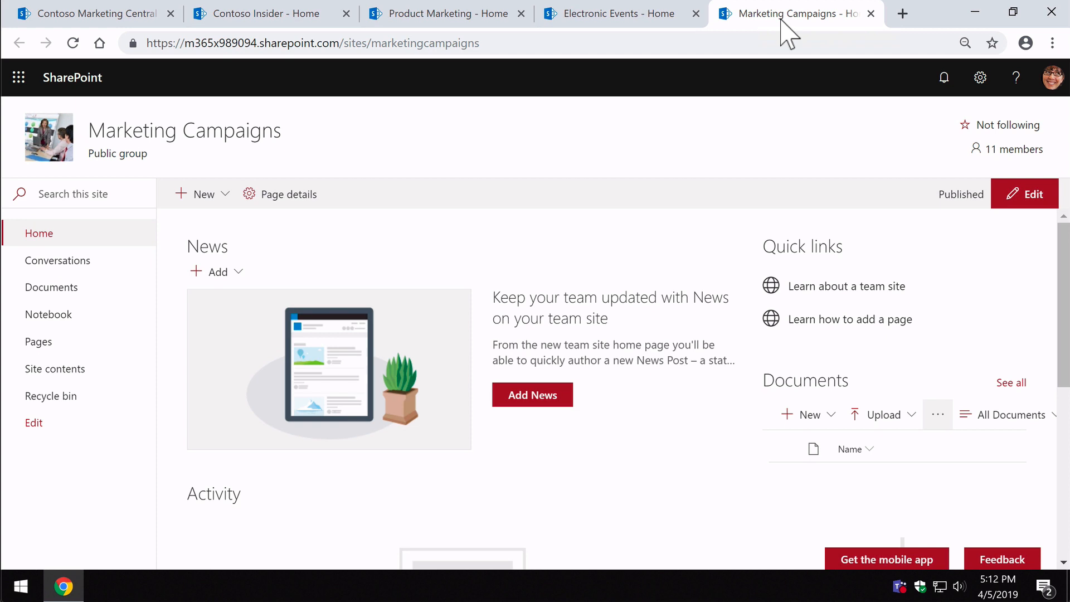
mouse_move(617, 138)
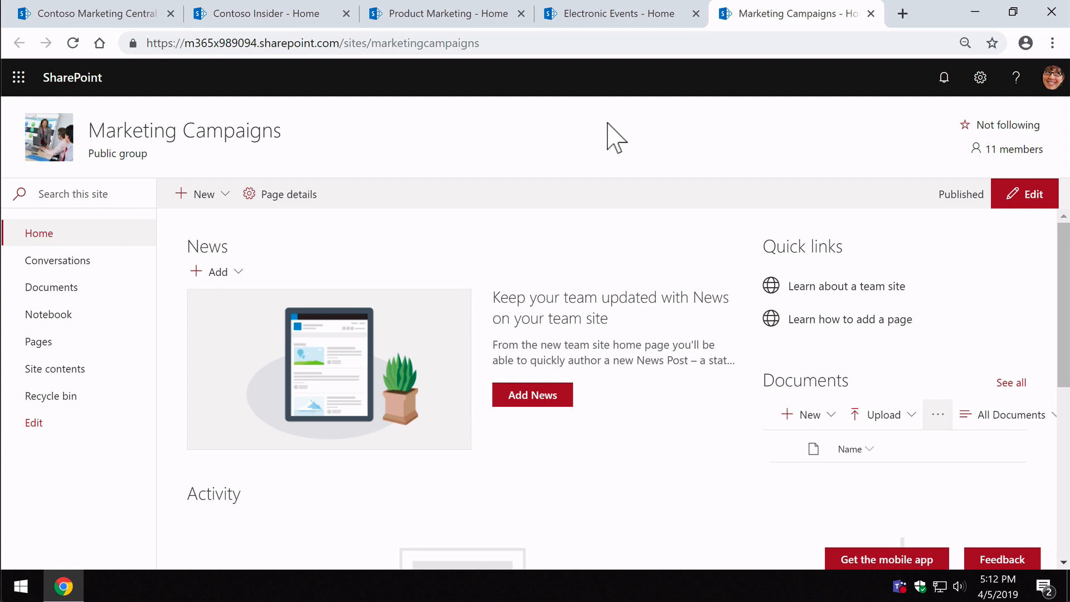
mouse_move(809, 129)
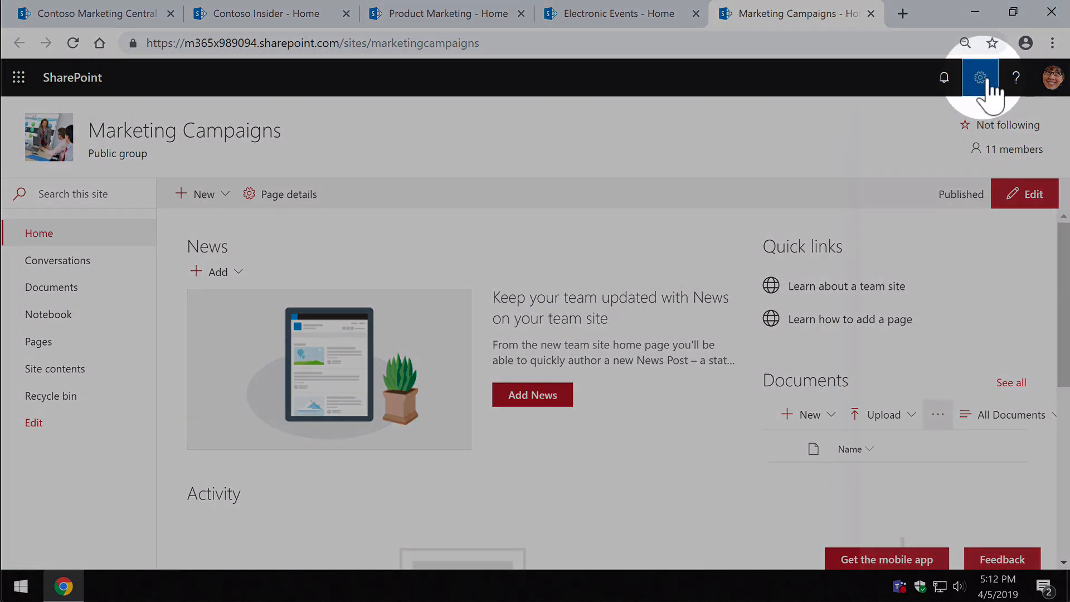
In Site information, set Hub site association to Contoso Marketing Central without saving yet.
click(980, 77)
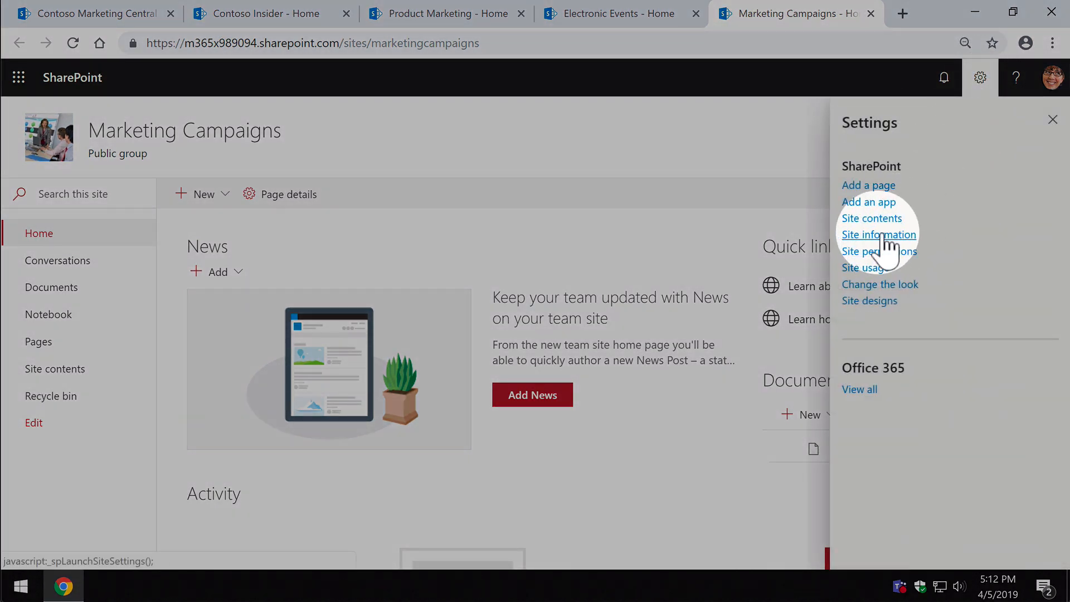
click(879, 234)
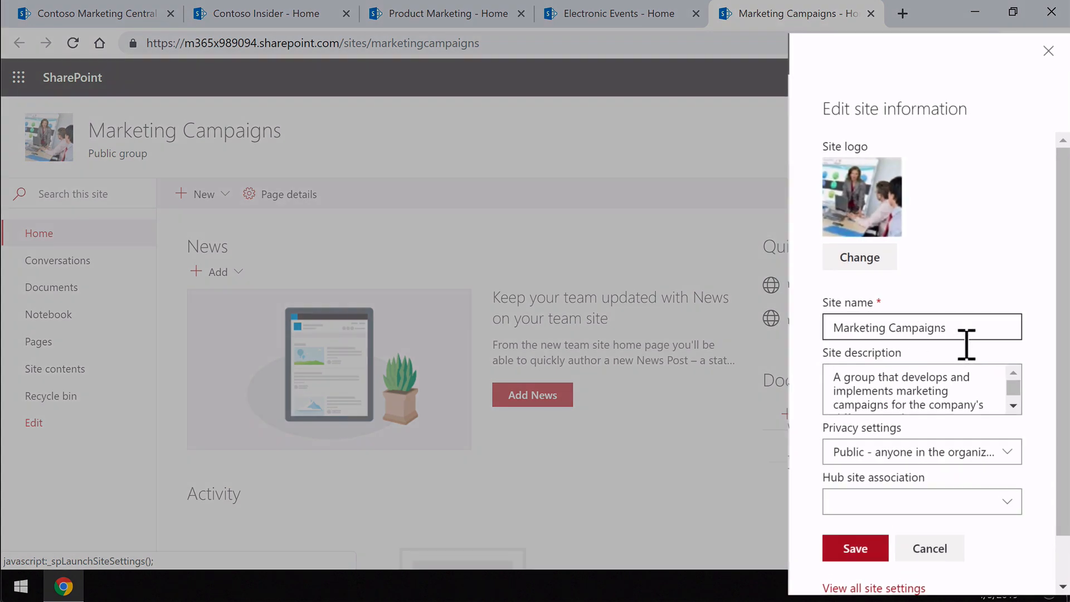
scroll(down, 3)
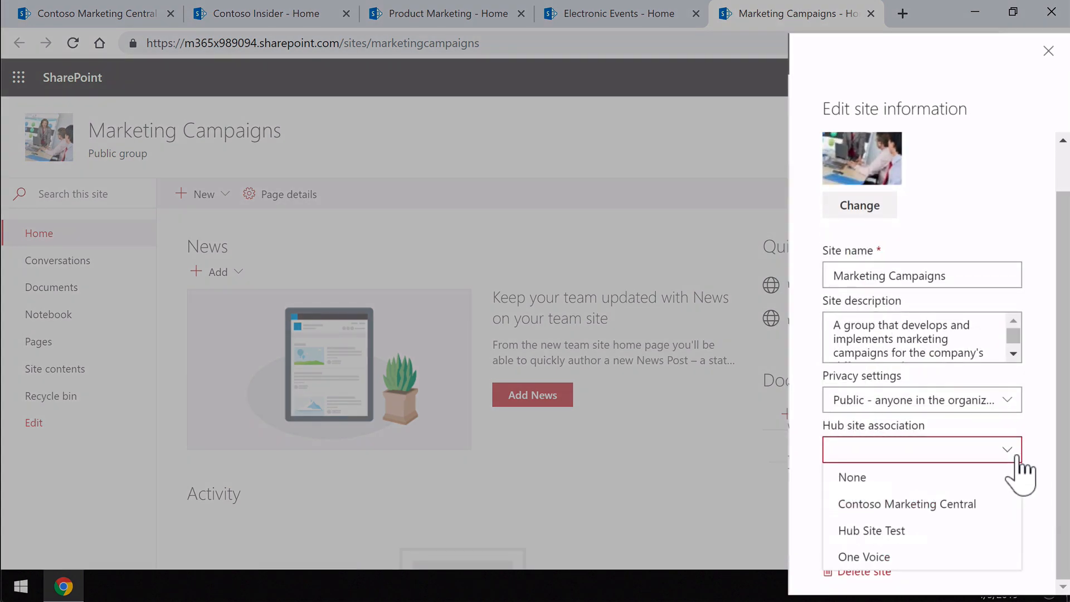
mouse_move(907, 504)
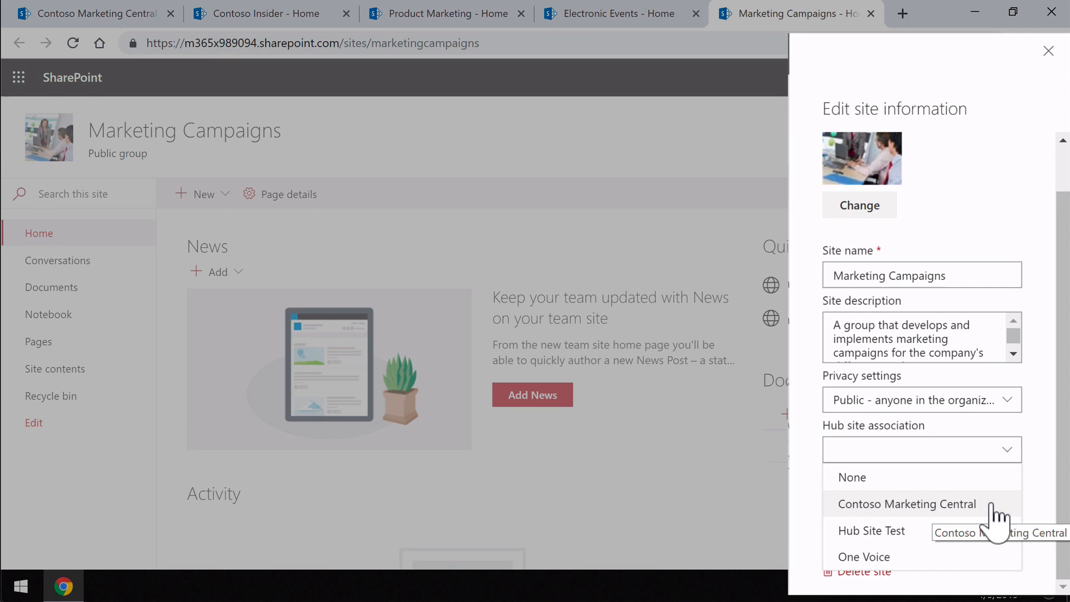
click(907, 504)
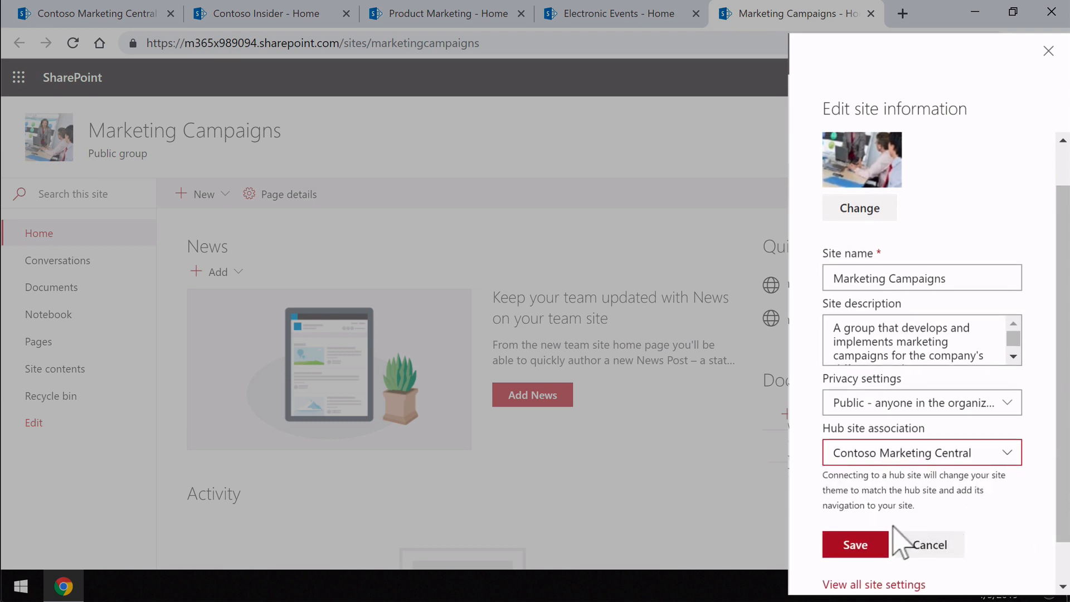